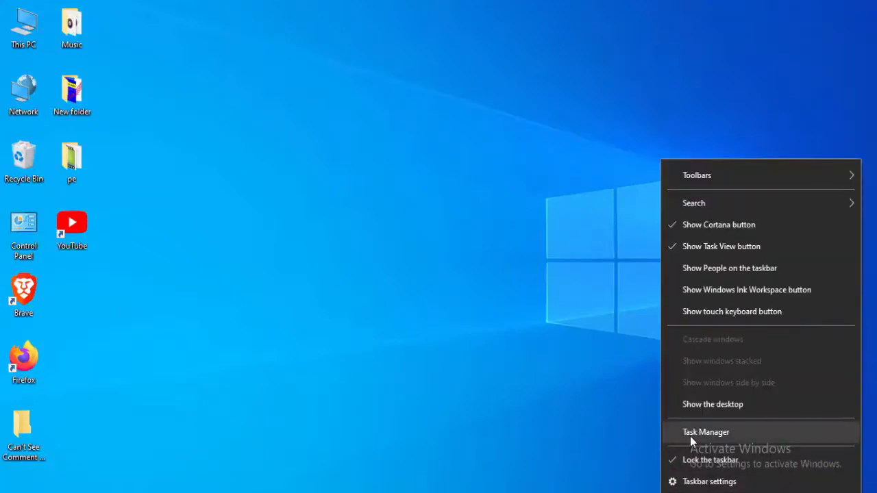
- Restart the Windows Explorer process from Task Manager's list, then close Task Manager
{"action": "left_click", "coordinate": [706, 431]}
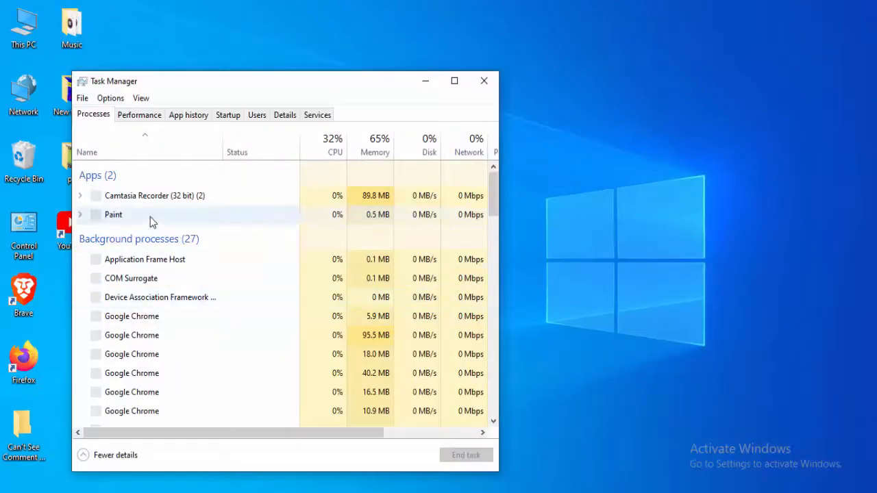
{"action": "left_click", "coordinate": [113, 214]}
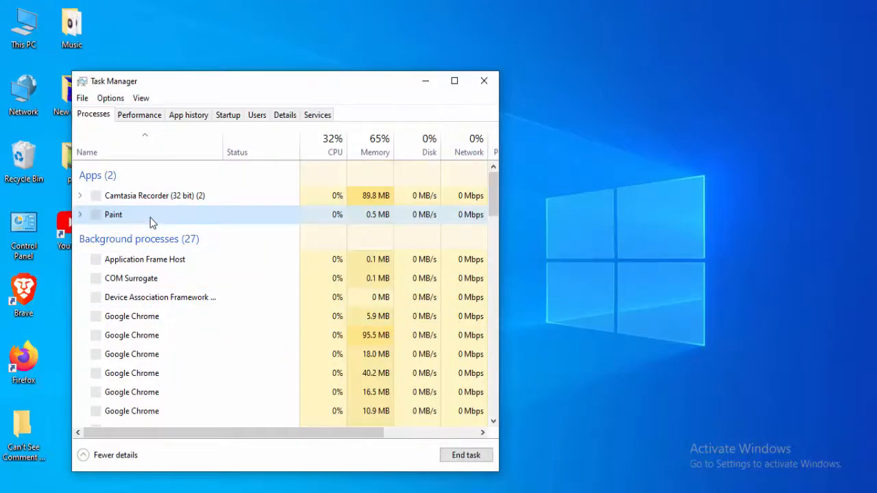
{"action": "scroll", "scroll_direction": "down", "scroll_amount": 3}
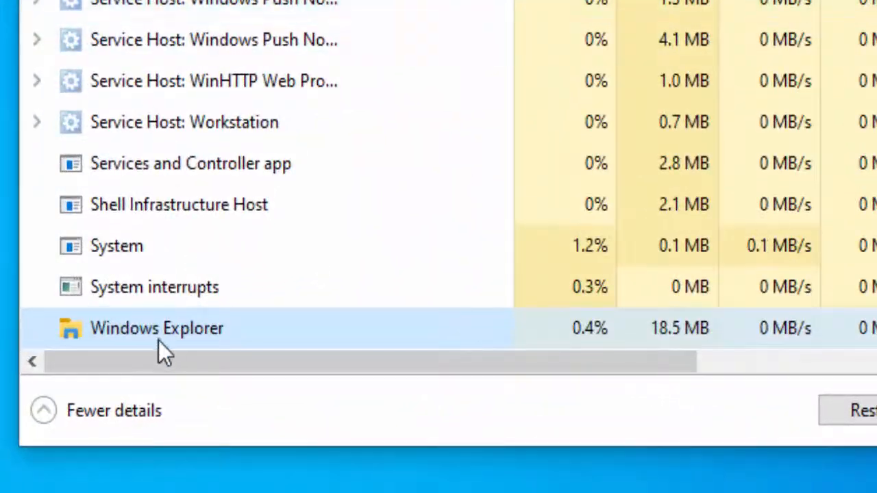
{"action": "right_click", "coordinate": [157, 328]}
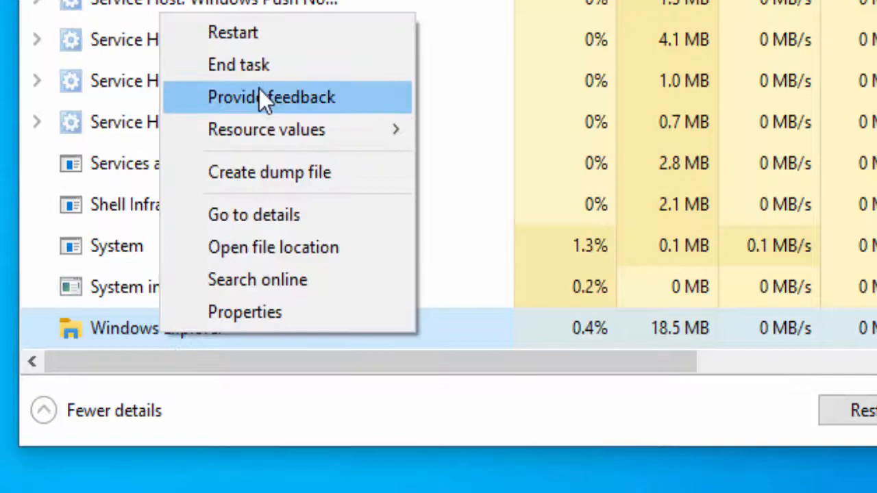
{"action": "left_click", "coordinate": [264, 104]}
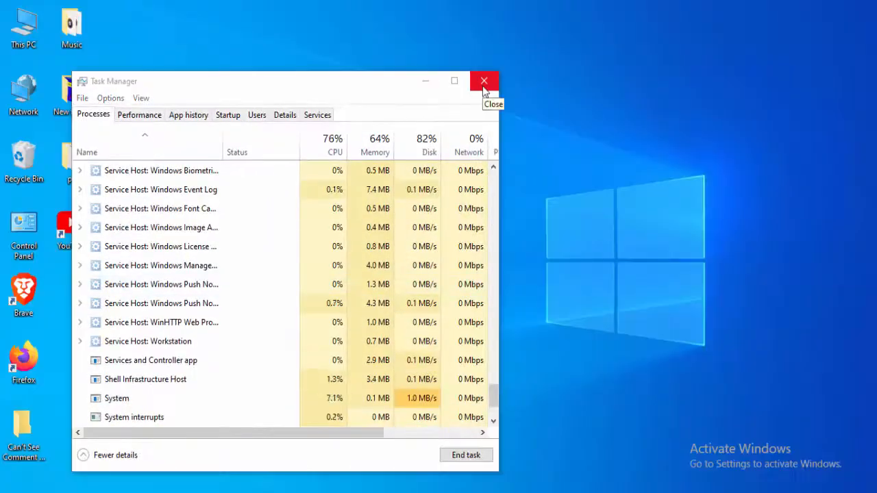
{"action": "left_click", "coordinate": [484, 81]}
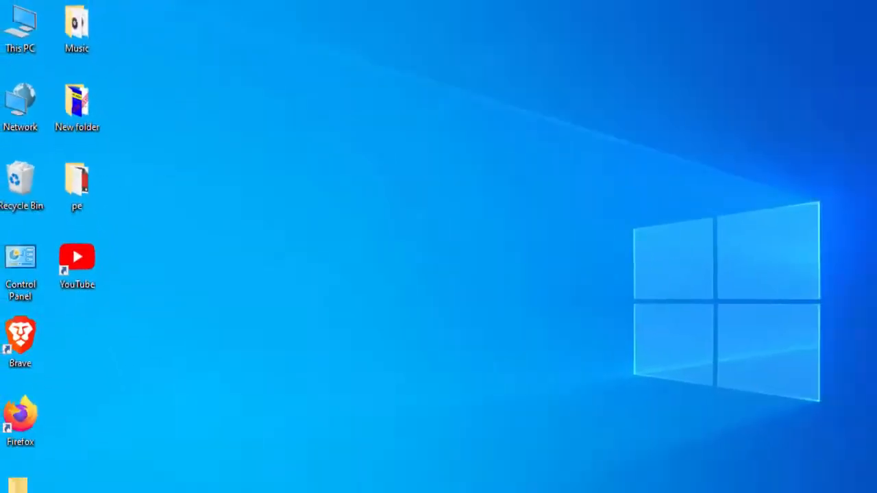
- Open the Start menu search to look for Command Prompt
{"action": "left_click", "coordinate": [15, 492]}
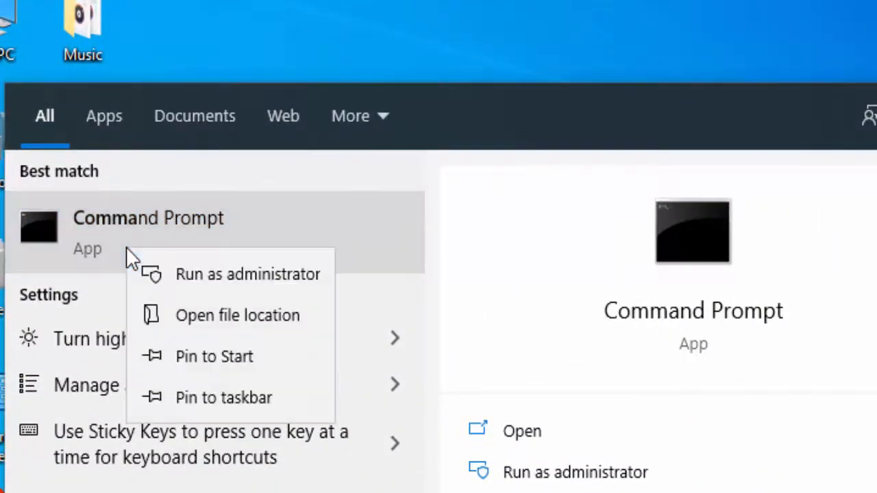
{"action": "mouse_move", "coordinate": [240, 280]}
{"action": "type", "text": "i"}
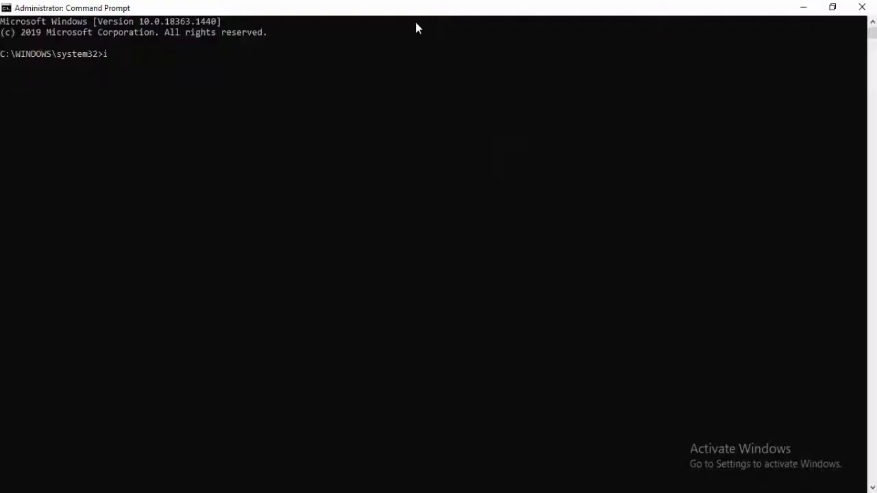
- Run ipconfig /release and ipconfig /flushdns, then enter ipconfig /renew
{"action": "type", "text": "pconfig /r"}
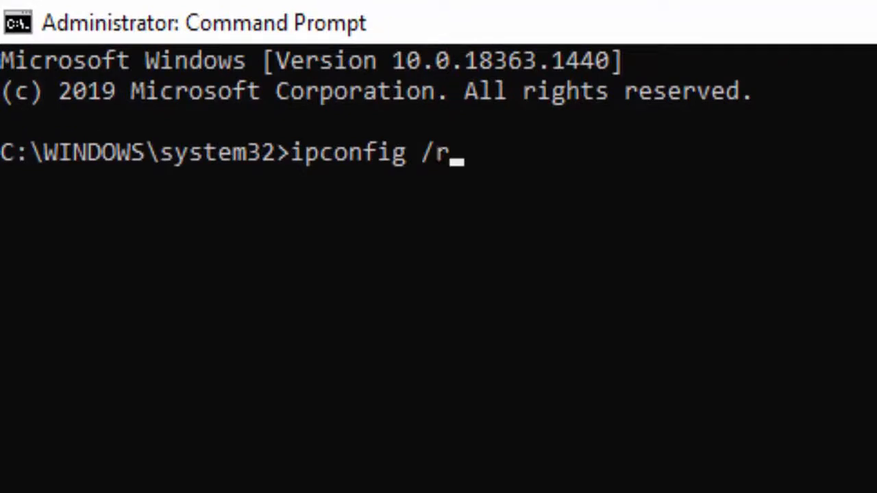
{"action": "type", "text": "elease"}
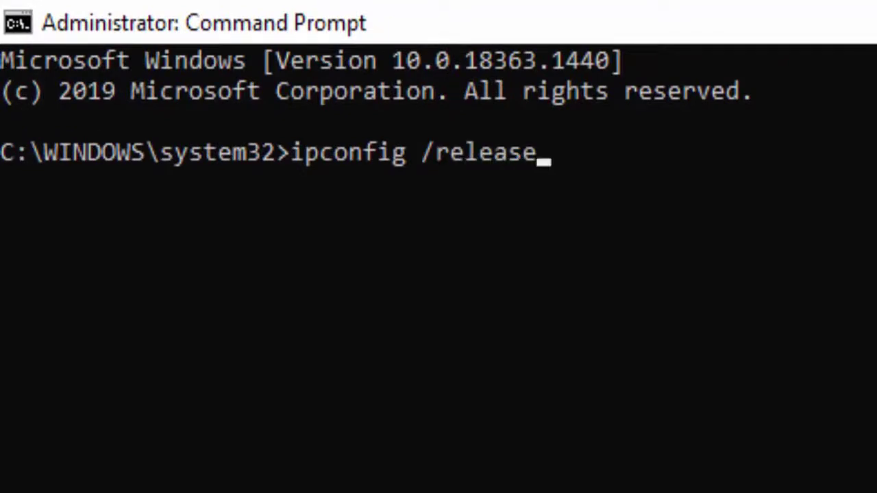
{"action": "key", "text": "Enter"}
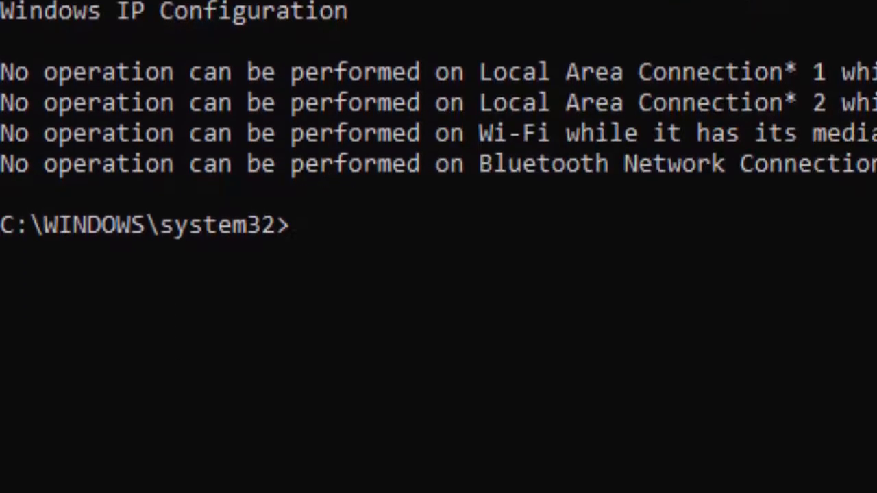
{"action": "type", "text": "ipc"}
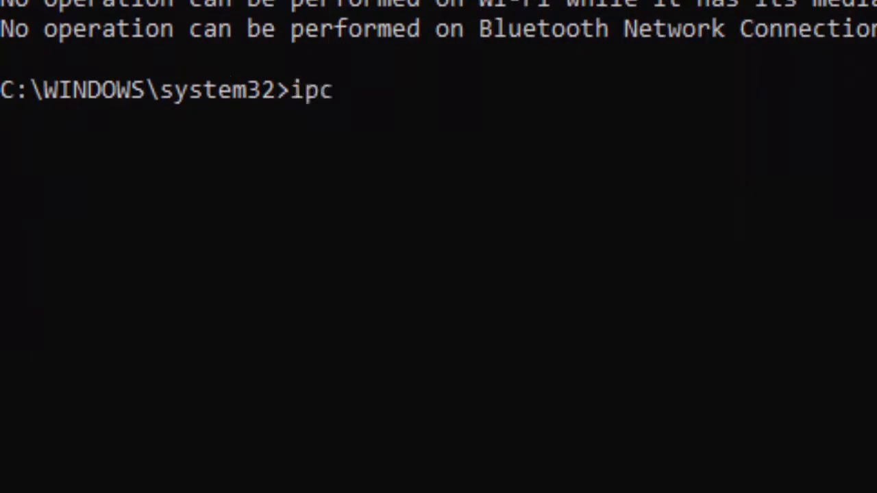
{"action": "type", "text": "onfig /"}
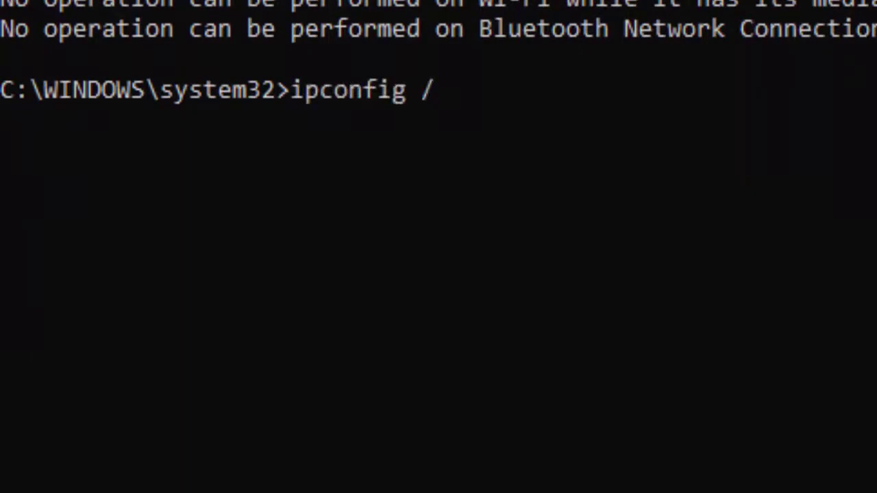
{"action": "type", "text": "flushdns"}
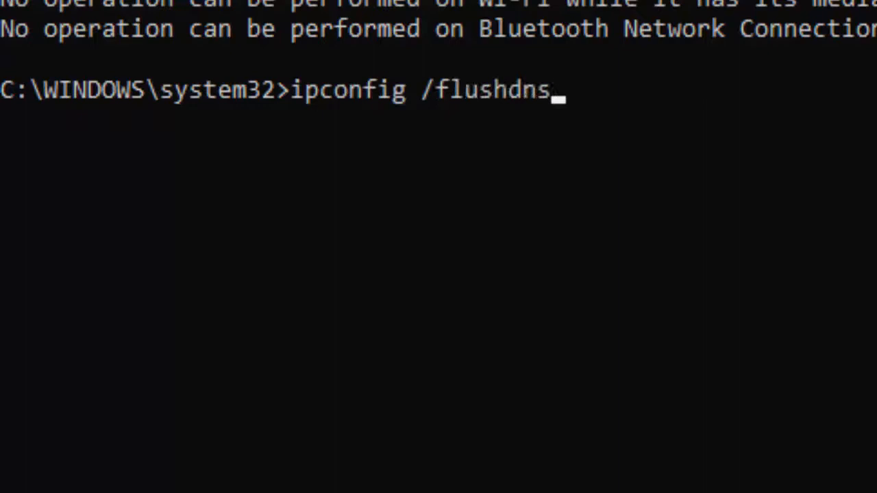
{"action": "key", "text": "Enter"}
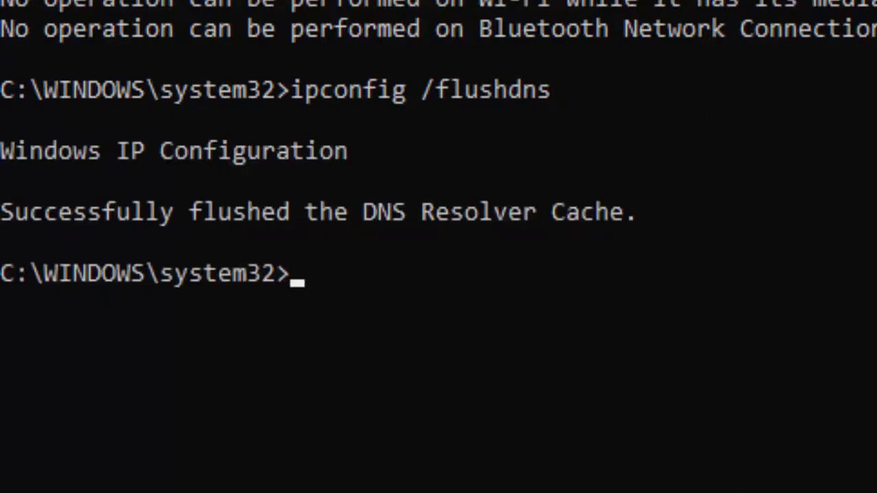
{"action": "type", "text": "ipconfig /re"}
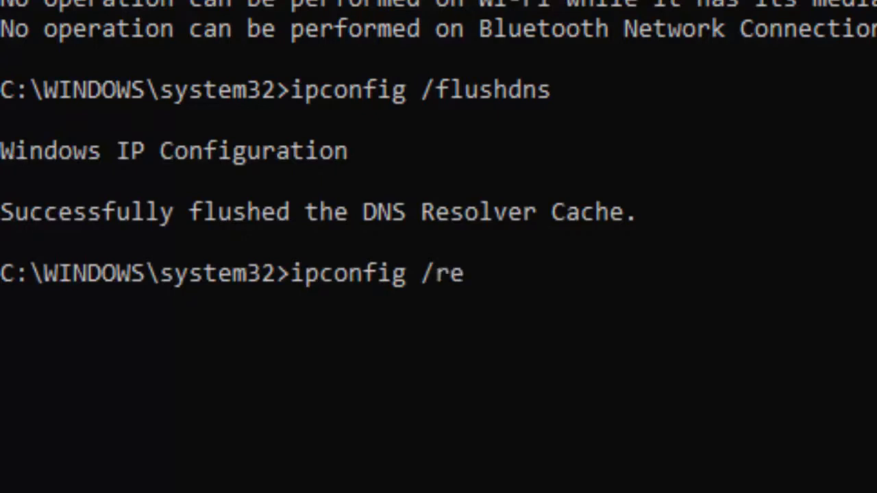
{"action": "type", "text": "new"}
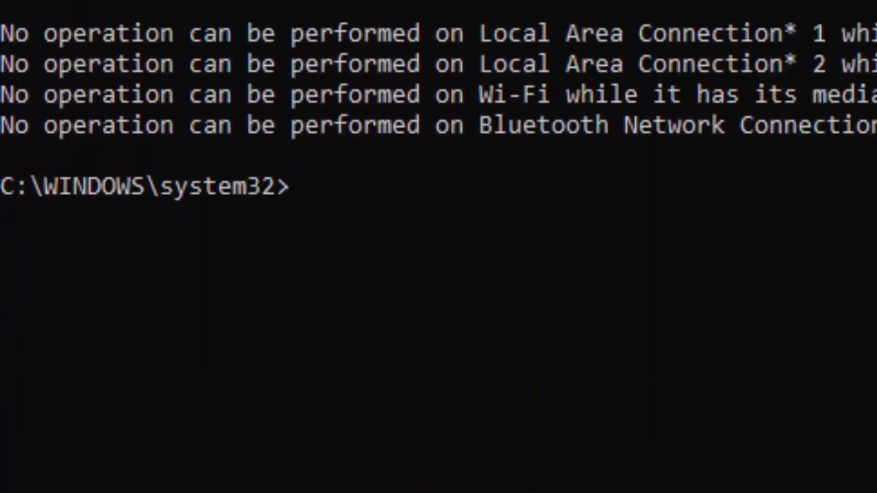
- Run netsh int ip reset and netsh winsock reset in Command Prompt
{"action": "type", "text": "netsh"}
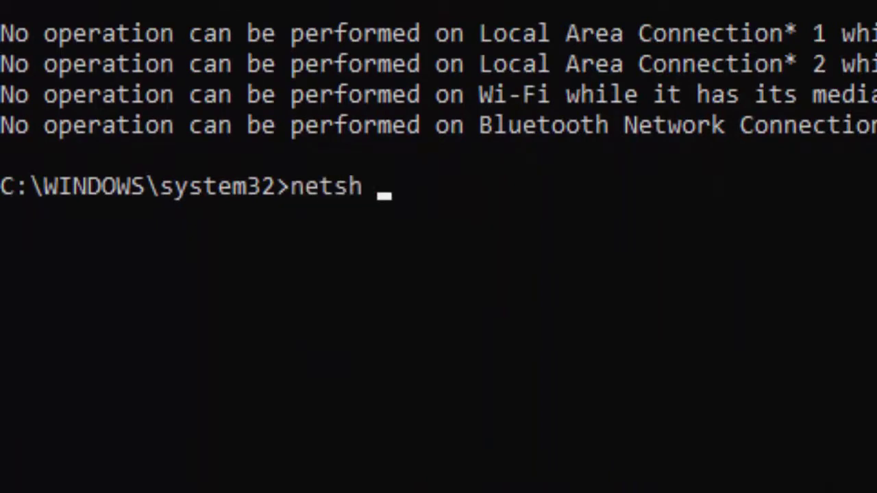
{"action": "type", "text": "int"}
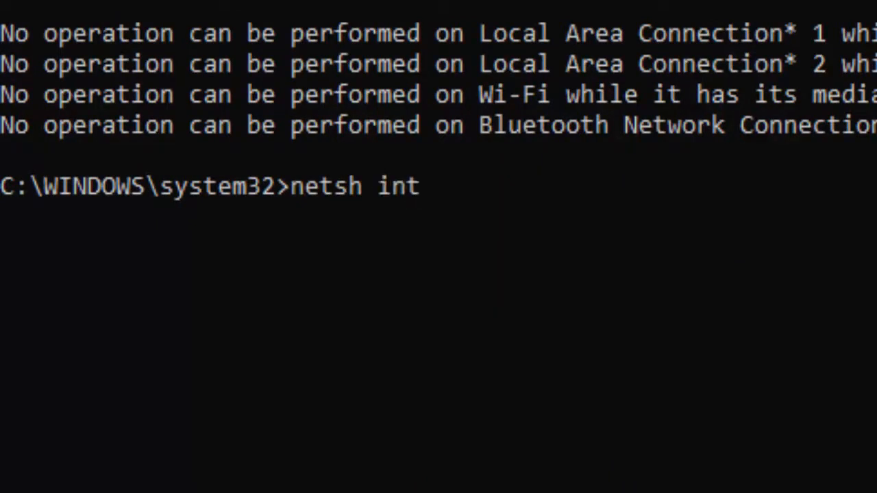
{"action": "type", "text": "ip"}
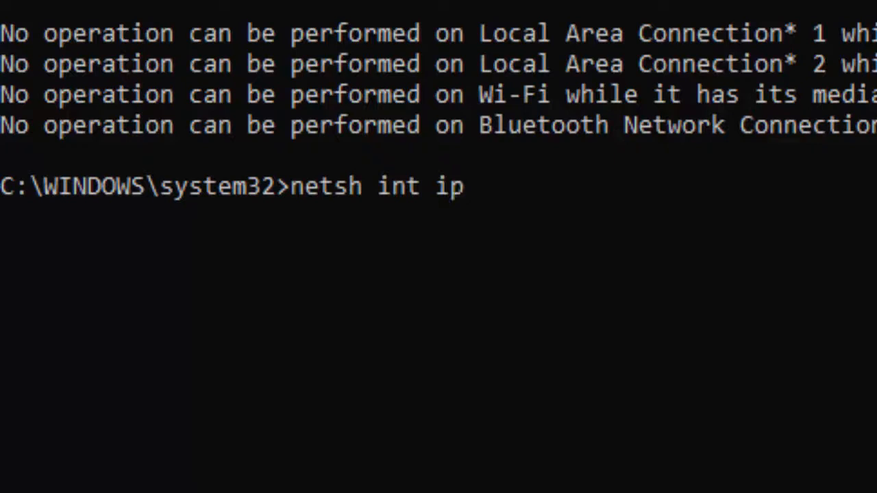
{"action": "type", "text": "reset"}
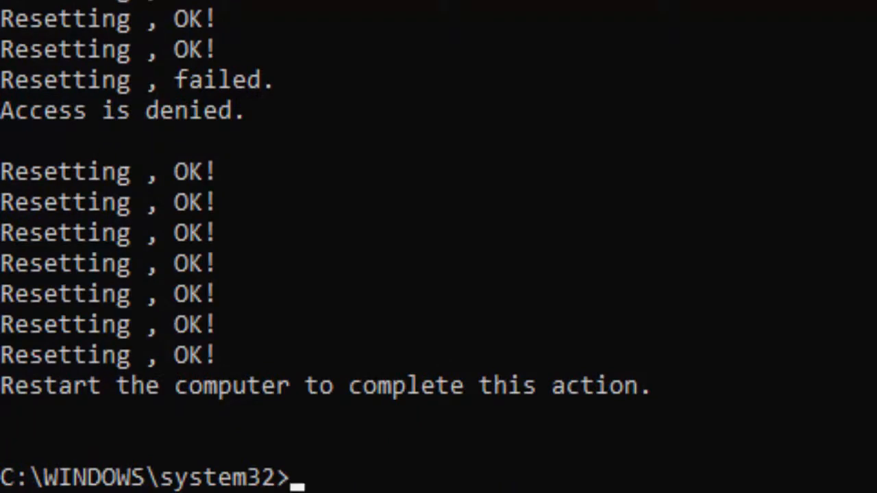
{"action": "type", "text": "netsh w"}
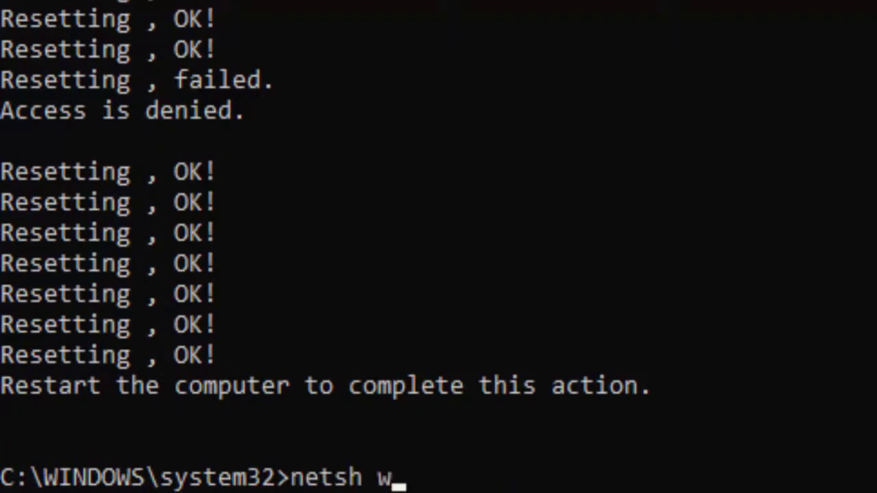
{"action": "type", "text": "insock re"}
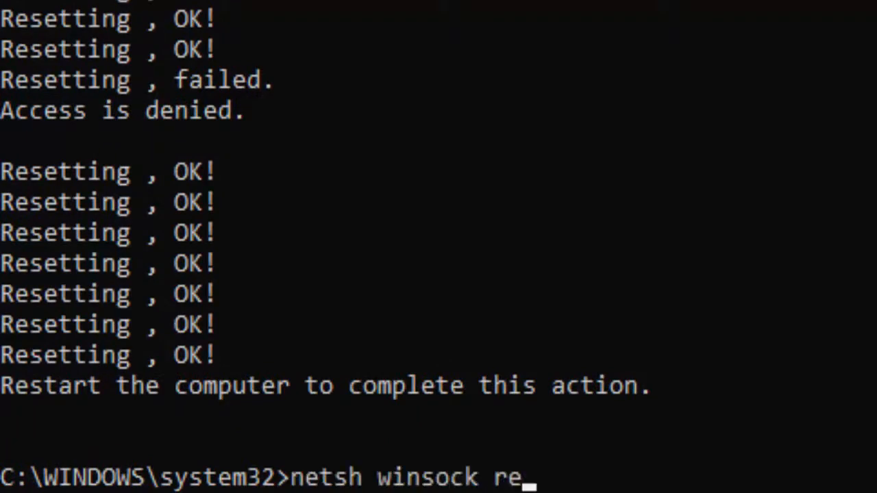
{"action": "key", "text": "Enter"}
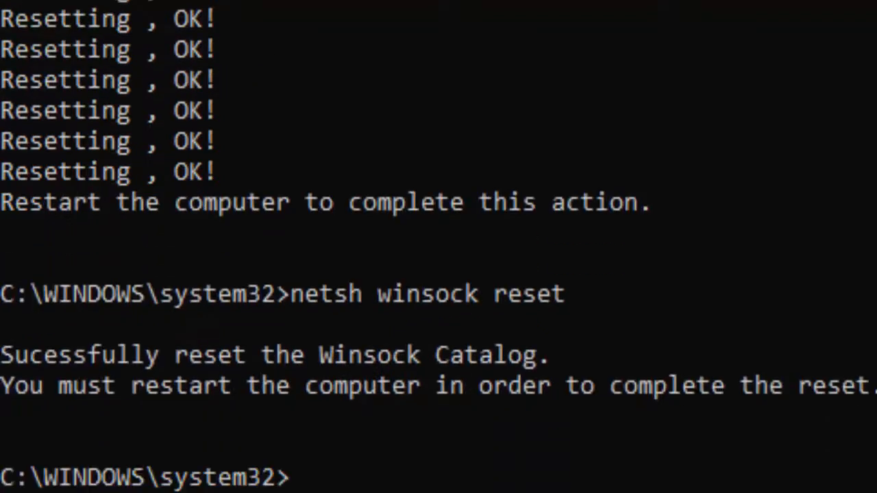
{"action": "type", "text": "s"}
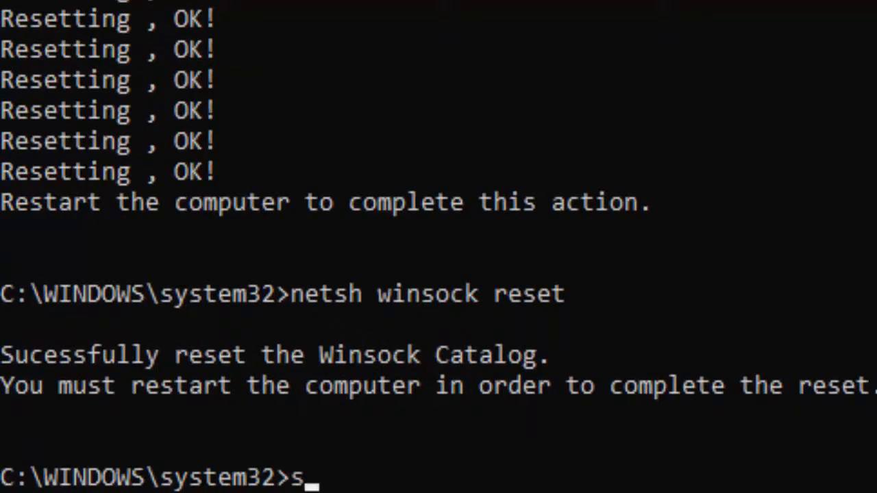
- Start the sfc /scannow integrity scan, then close the Command Prompt window
{"action": "type", "text": "fc"}
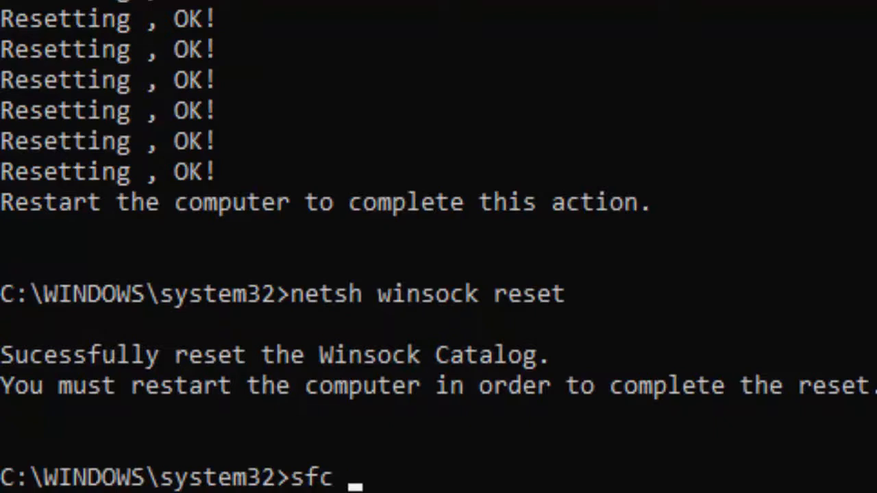
{"action": "type", "text": "/scannow"}
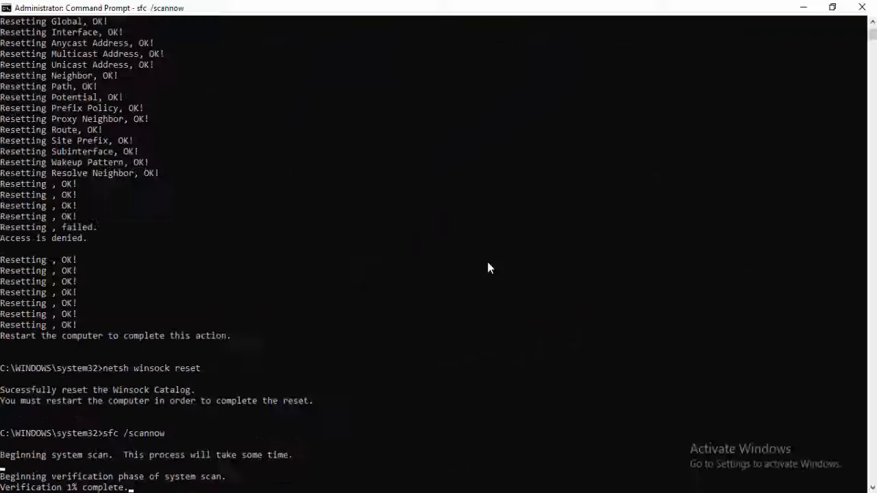
{"action": "mouse_move", "coordinate": [862, 7]}
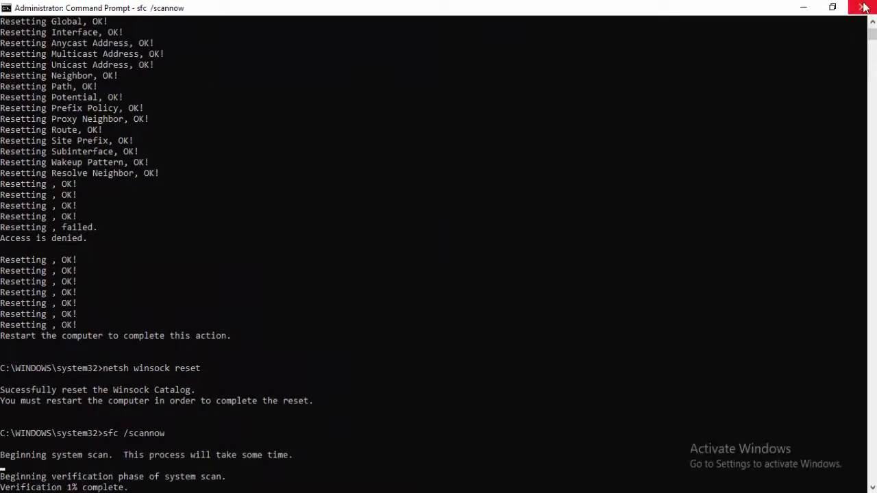
{"action": "left_click", "coordinate": [862, 6]}
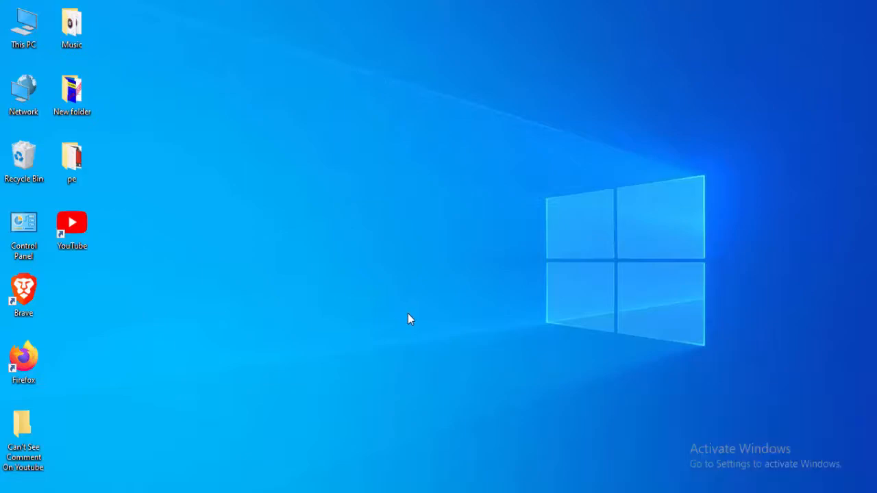
- Launch Chrome from the taskbar, maximize it, and bring up clear browsing data
{"action": "left_click", "coordinate": [7, 487]}
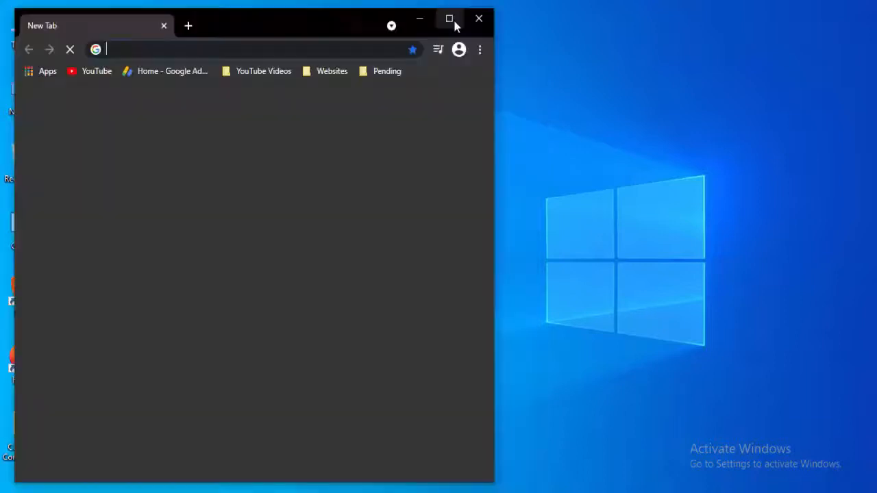
{"action": "left_click", "coordinate": [453, 19]}
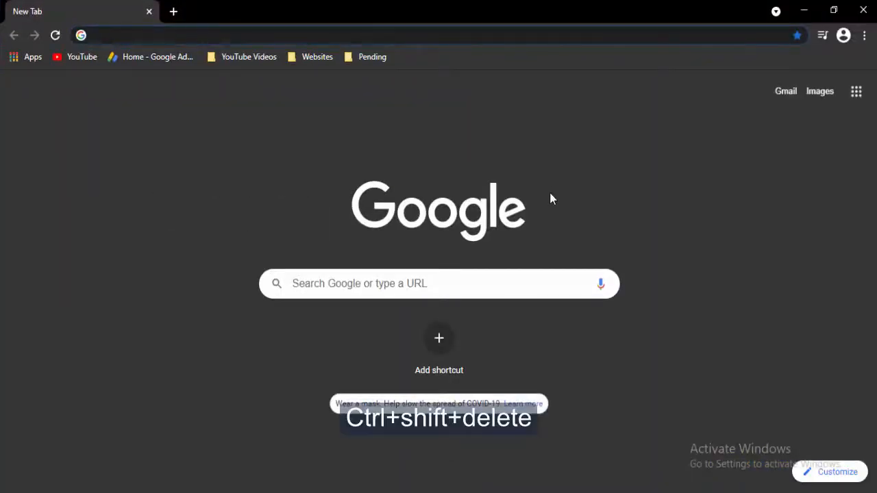
{"action": "key", "text": "Ctrl+Shift+Delete"}
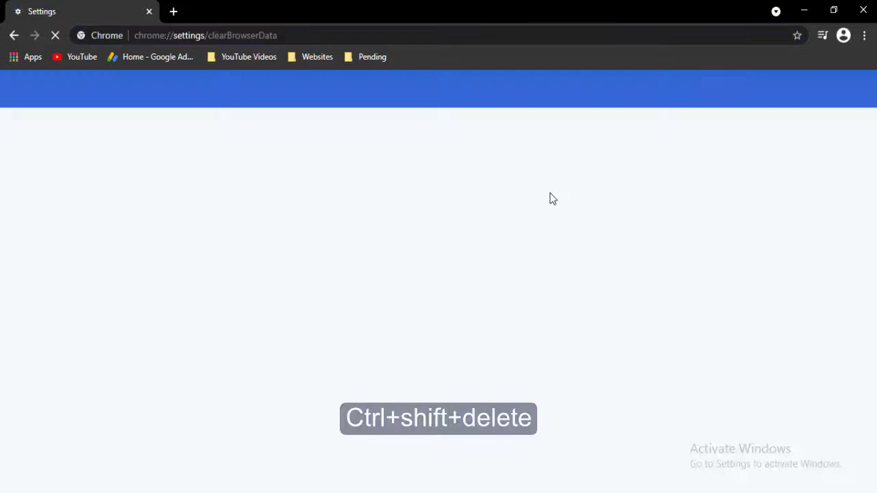
- Review the Basic clearing options with the Last hour range, then cancel without deleting
{"action": "key", "text": "Ctrl+Shift+Delete"}
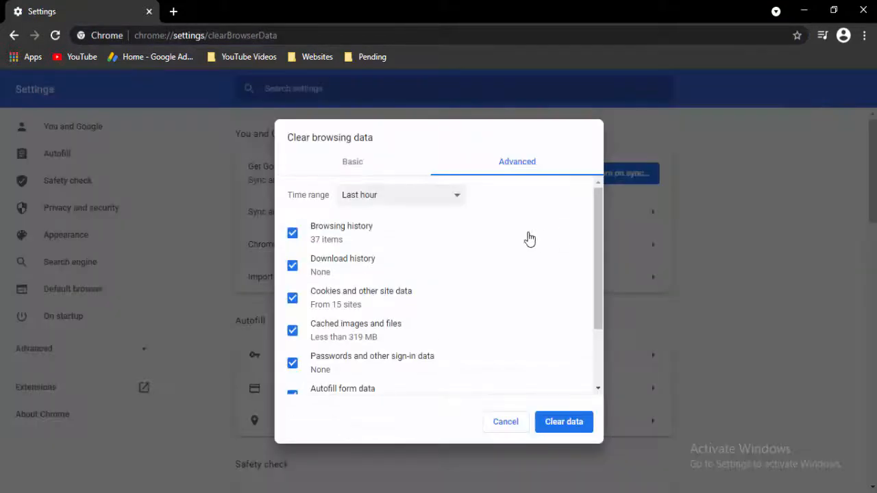
{"action": "left_click", "coordinate": [352, 161]}
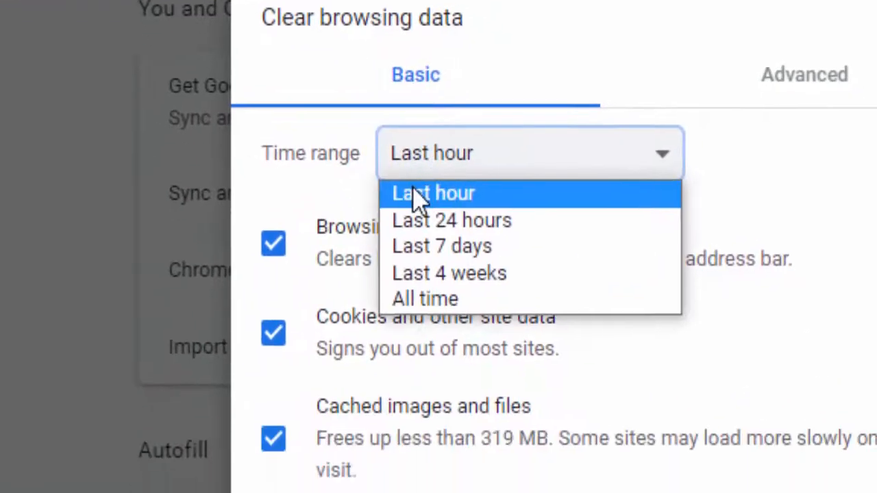
{"action": "left_click", "coordinate": [433, 193]}
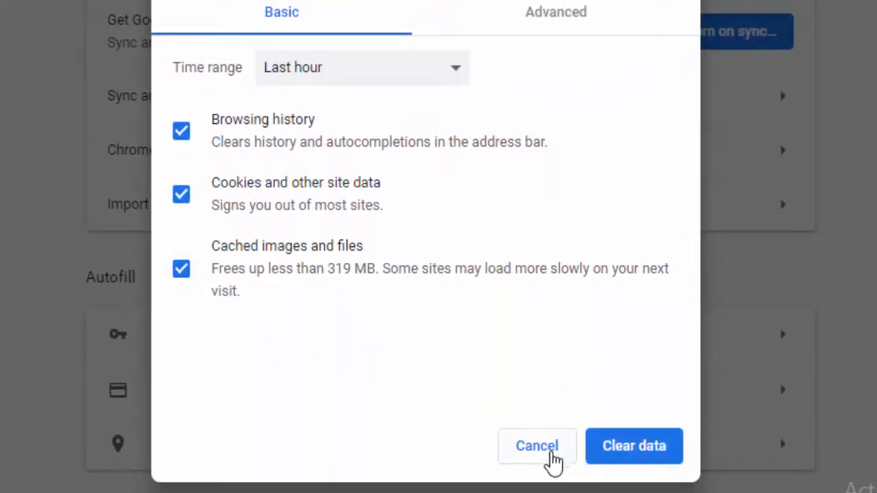
{"action": "left_click", "coordinate": [536, 446]}
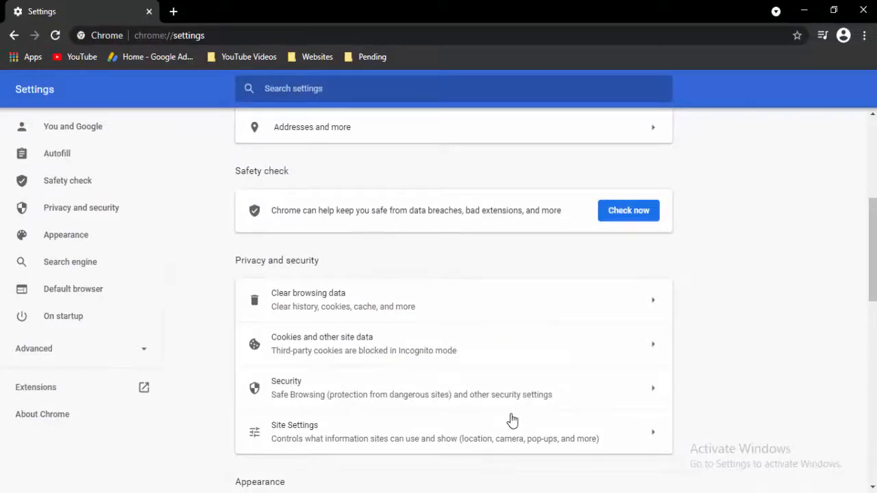
- Clear all checked data types on the Advanced tab, then open Chrome's main menu
{"action": "left_click", "coordinate": [308, 299]}
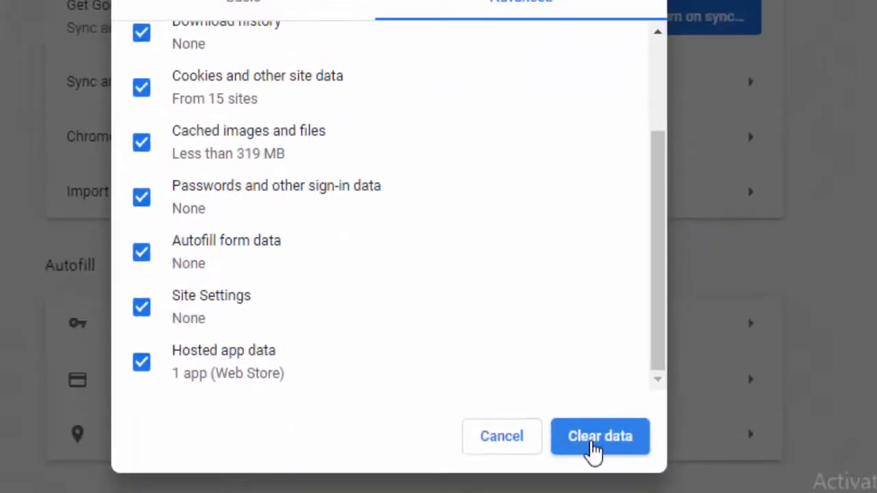
{"action": "left_click", "coordinate": [599, 436]}
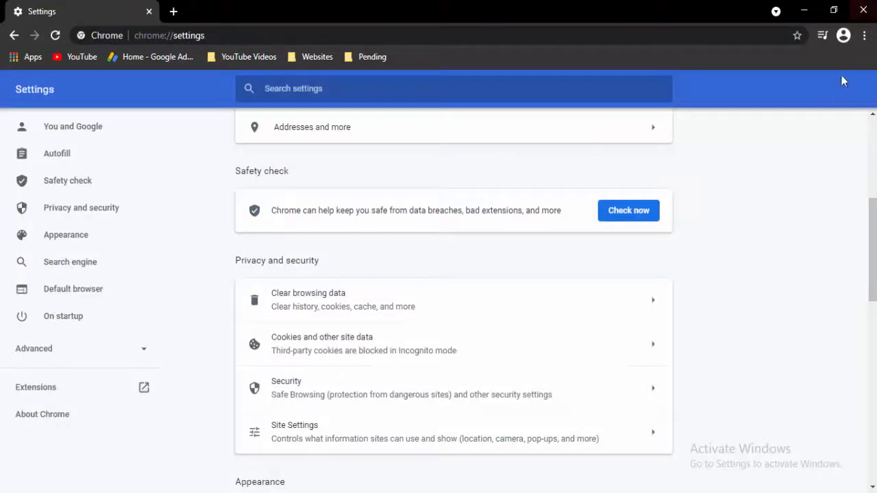
{"action": "left_click", "coordinate": [864, 35]}
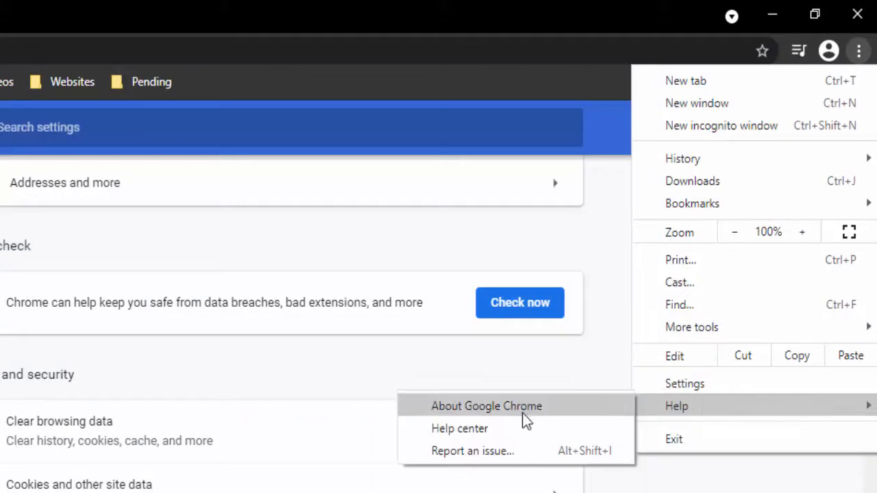
- Confirm on About Google Chrome that version 89.0.4389.90 is up to date, then close Chrome
{"action": "left_click", "coordinate": [484, 406]}
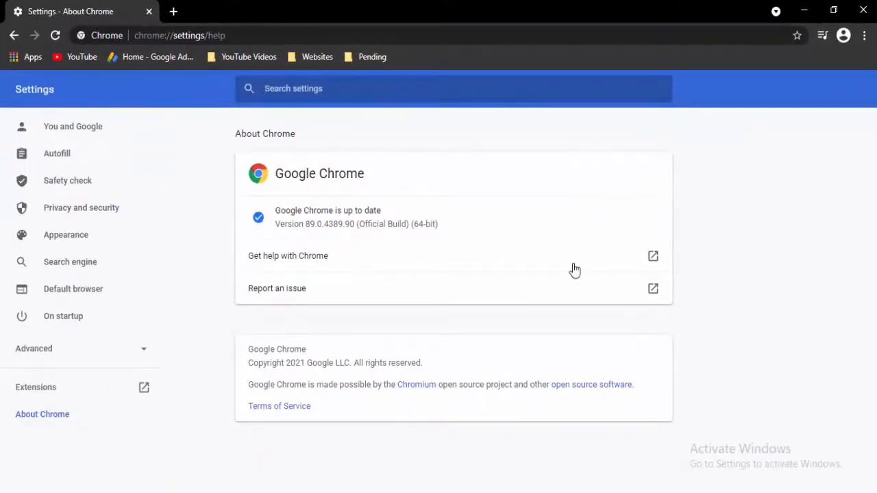
{"action": "left_click", "coordinate": [862, 10]}
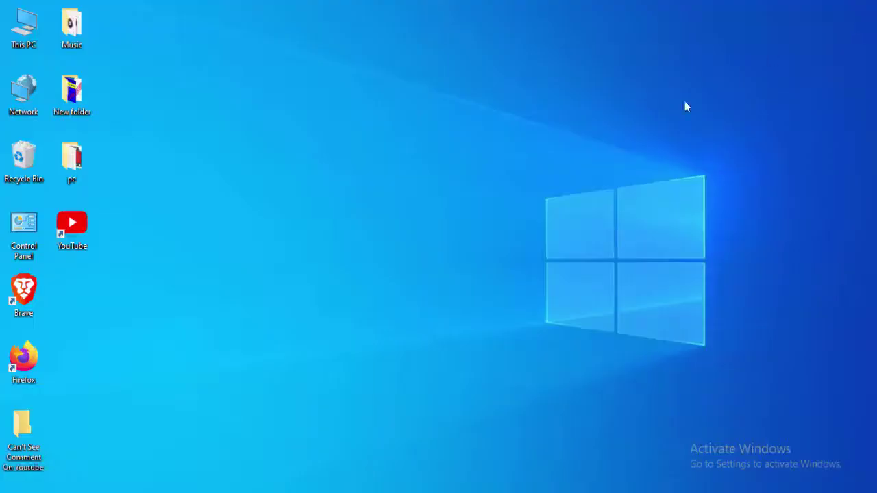
{"action": "mouse_move", "coordinate": [447, 284]}
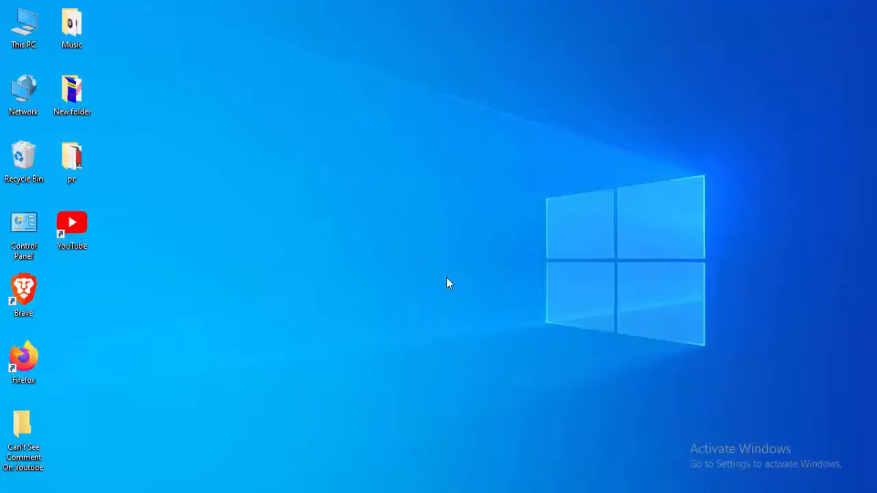
{"action": "mouse_move", "coordinate": [310, 365]}
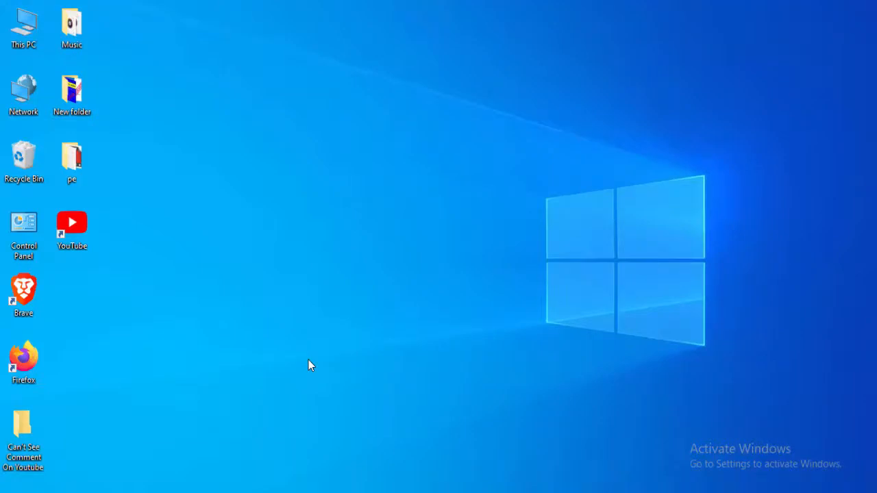
- Open Device Manager from Start search, expand Display adapters, and right-click Intel(R) HD Graphics 4000
{"action": "left_click", "coordinate": [15, 487]}
{"action": "type", "text": "device ma"}
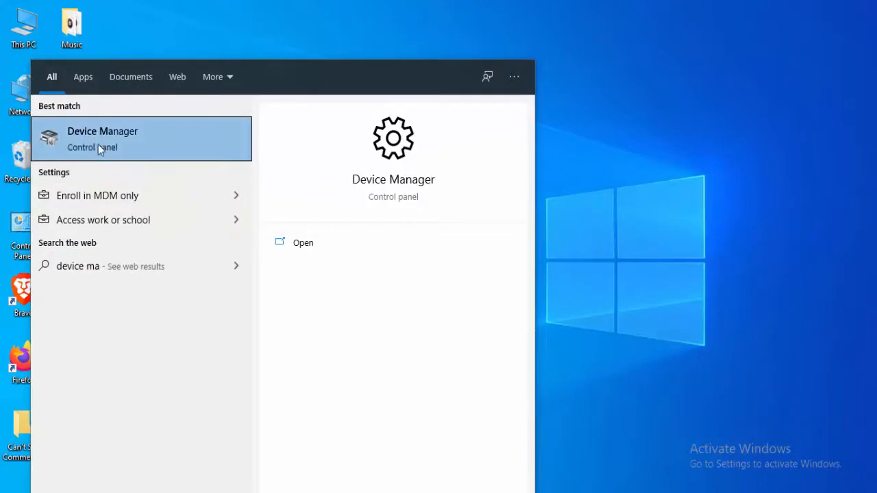
{"action": "mouse_move", "coordinate": [142, 154]}
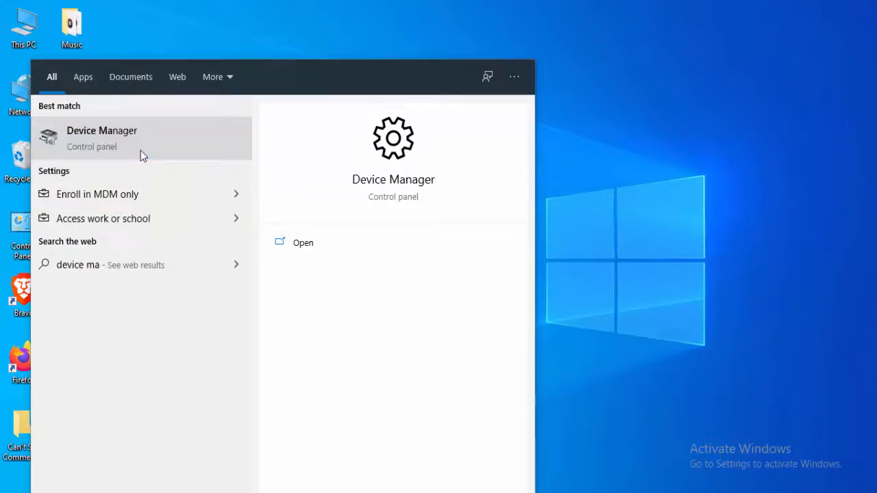
{"action": "left_click", "coordinate": [102, 130]}
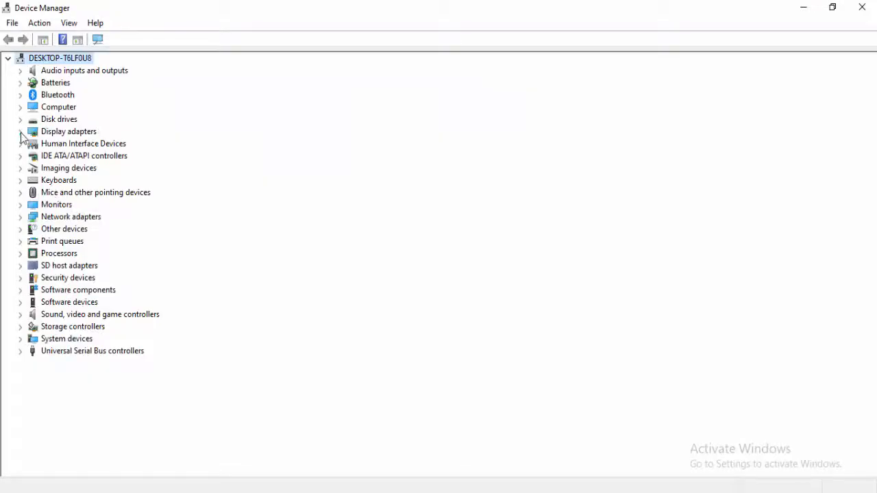
{"action": "left_click", "coordinate": [20, 130]}
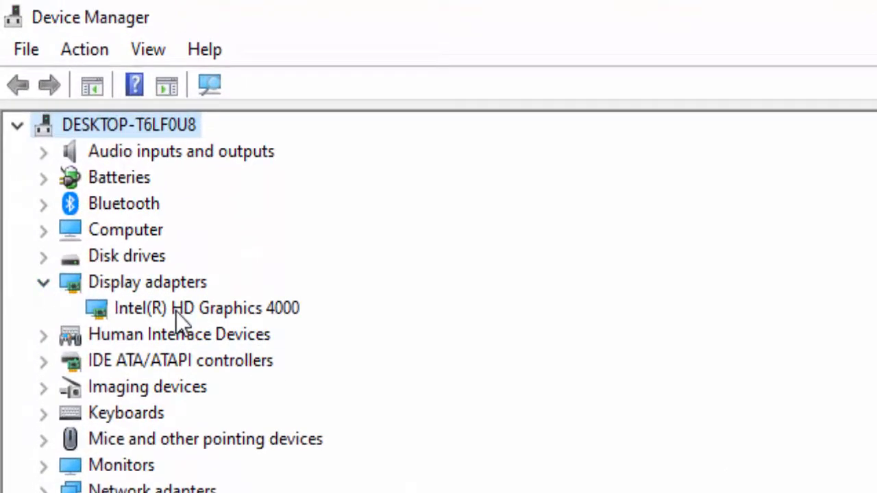
{"action": "left_click", "coordinate": [190, 309]}
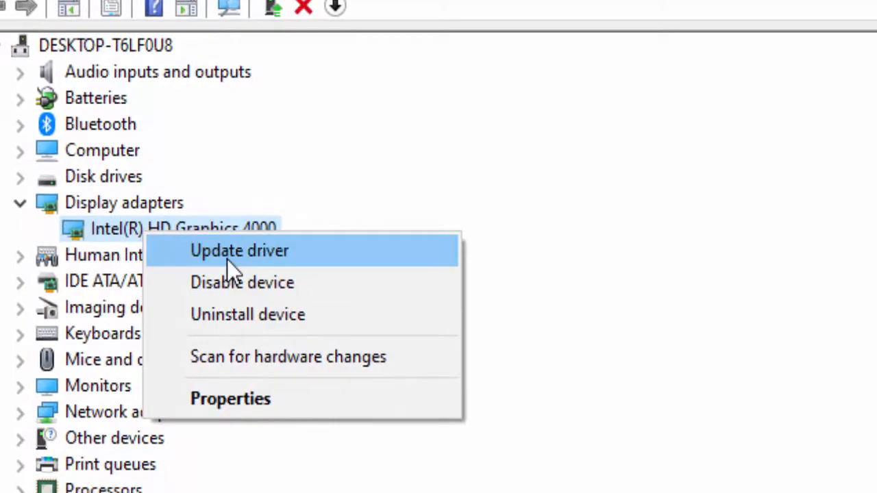
- Search automatically for an Intel HD Graphics 4000 driver; the best driver is already installed
{"action": "left_click", "coordinate": [239, 250]}
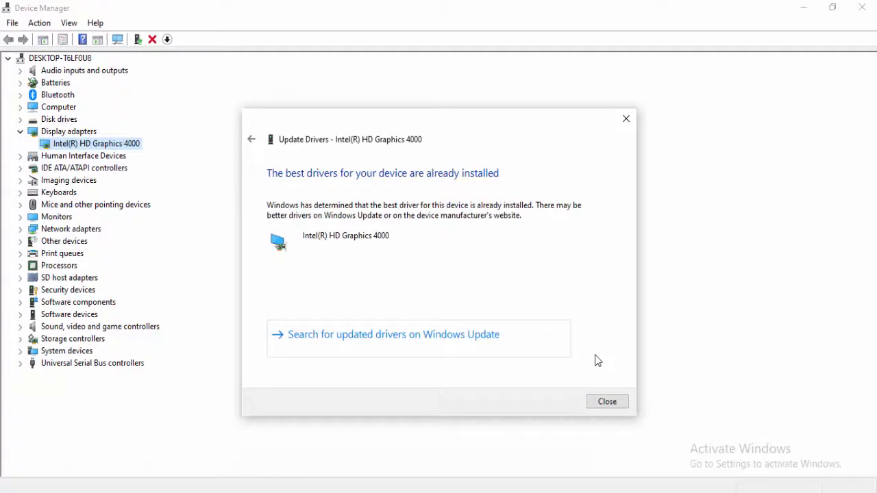
{"action": "mouse_move", "coordinate": [607, 401]}
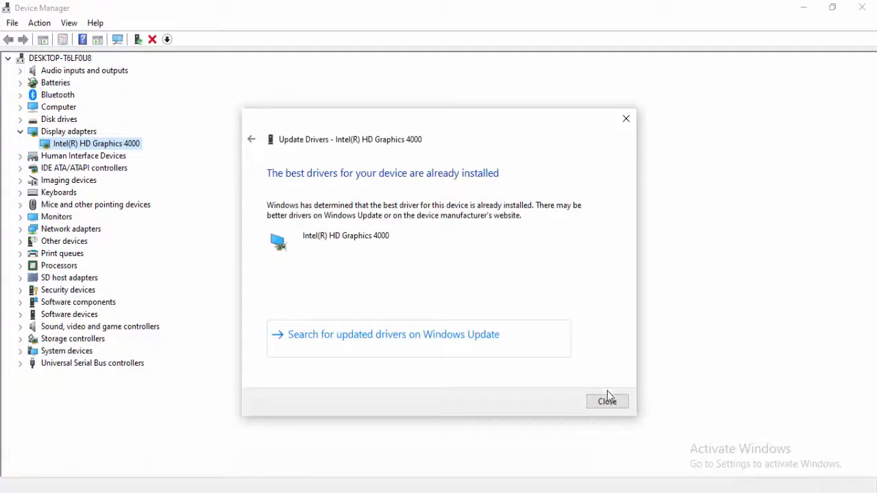
{"action": "left_click", "coordinate": [607, 401]}
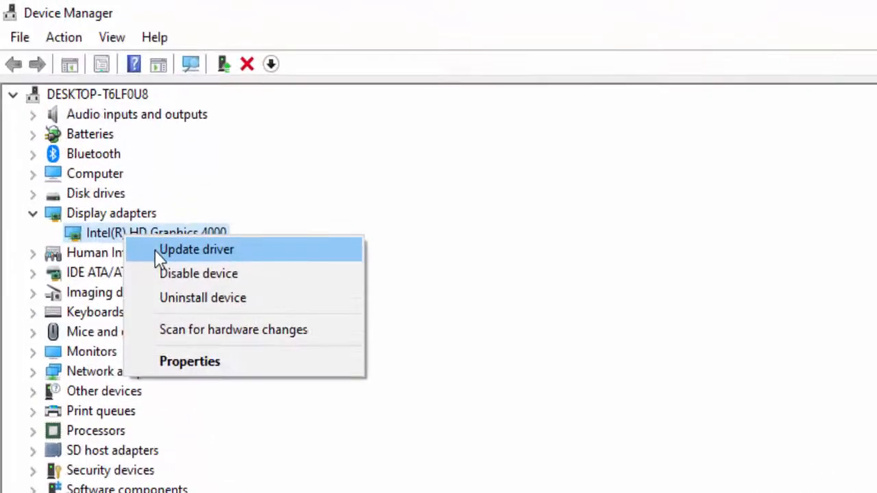
- Reinstall the Intel(R) HD Graphics 4000 driver from the local compatible list, then close Device Manager
{"action": "left_click", "coordinate": [197, 250]}
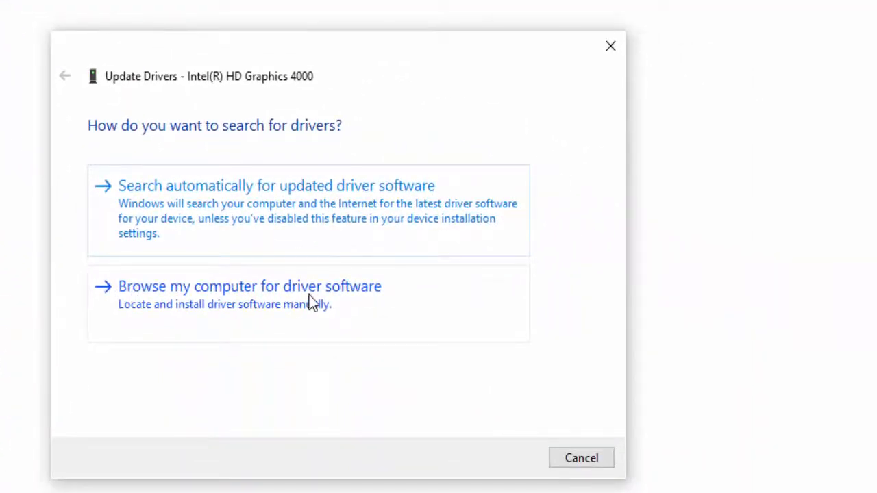
{"action": "left_click", "coordinate": [248, 286]}
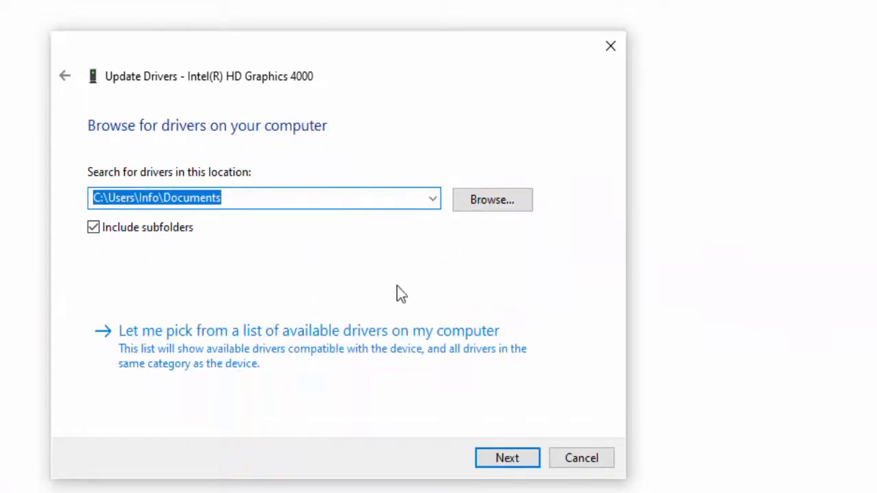
{"action": "mouse_move", "coordinate": [225, 348]}
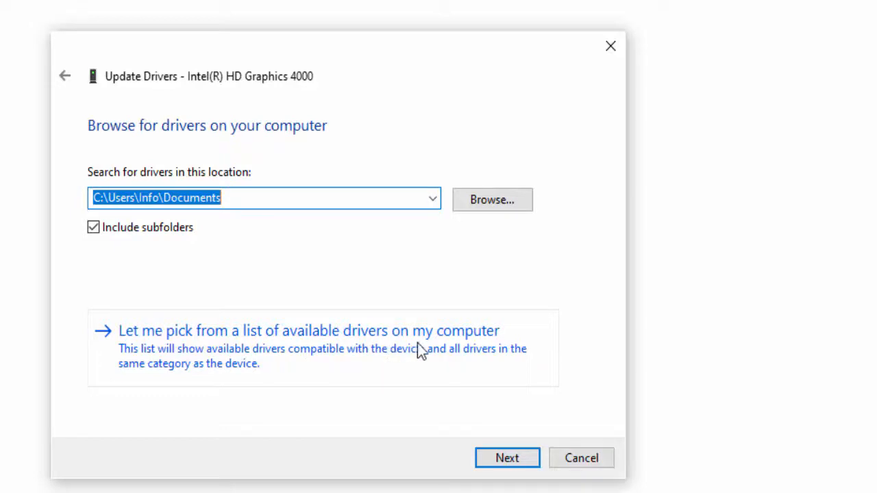
{"action": "left_click", "coordinate": [309, 331]}
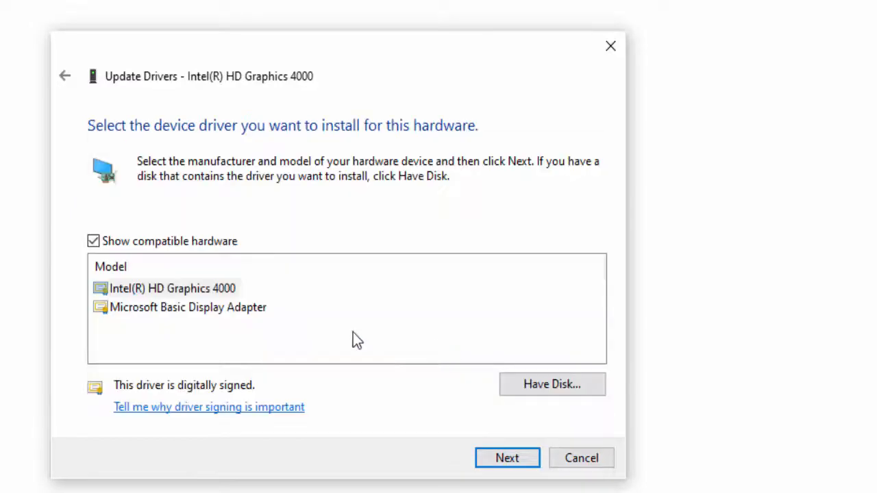
{"action": "left_click", "coordinate": [172, 288]}
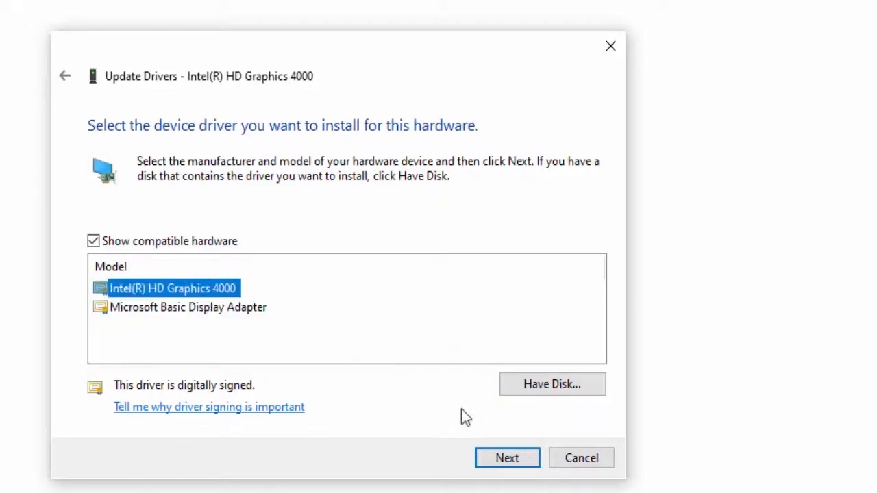
{"action": "left_click", "coordinate": [513, 458]}
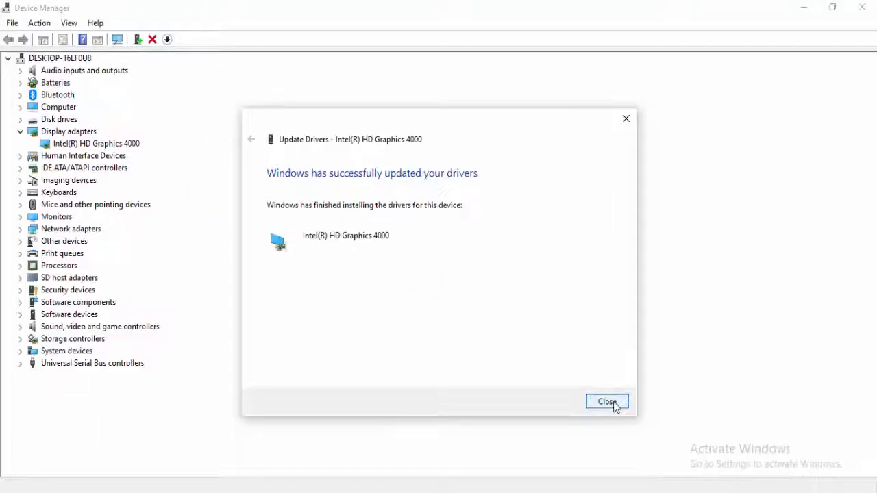
{"action": "left_click", "coordinate": [607, 401]}
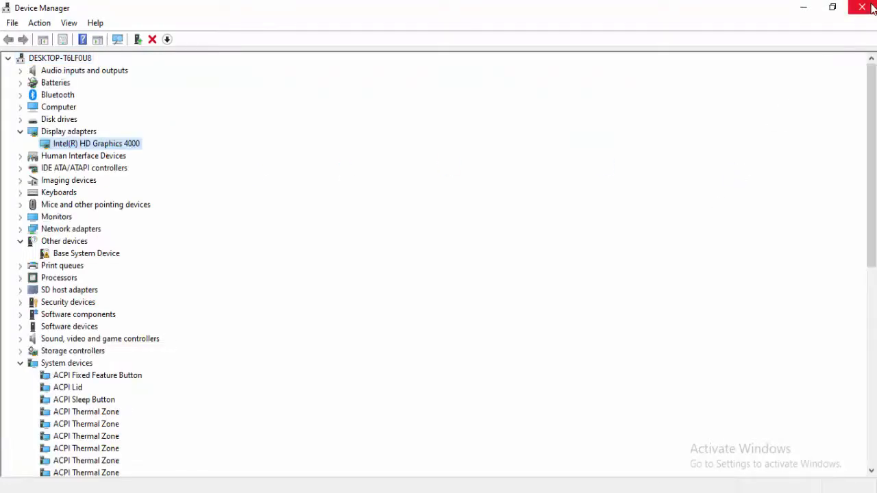
{"action": "left_click", "coordinate": [860, 8]}
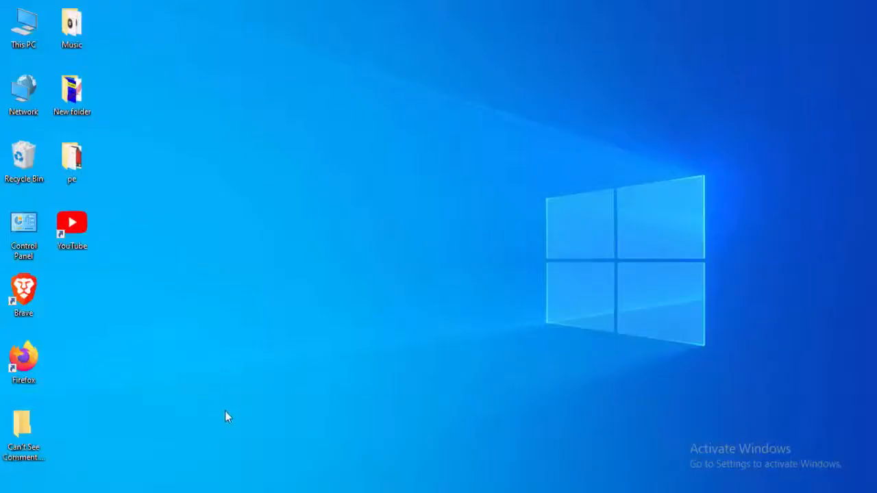
{"action": "mouse_move", "coordinate": [267, 396]}
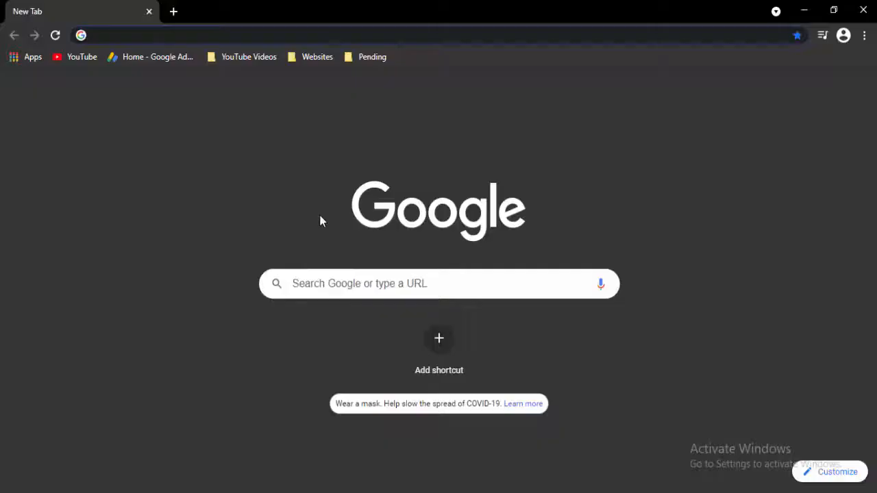
{"action": "left_click", "coordinate": [438, 283]}
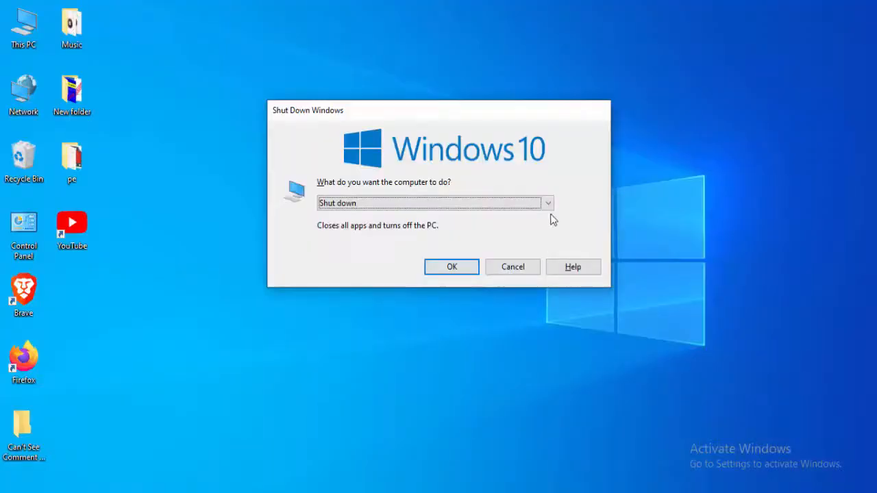
{"action": "left_click", "coordinate": [511, 267]}
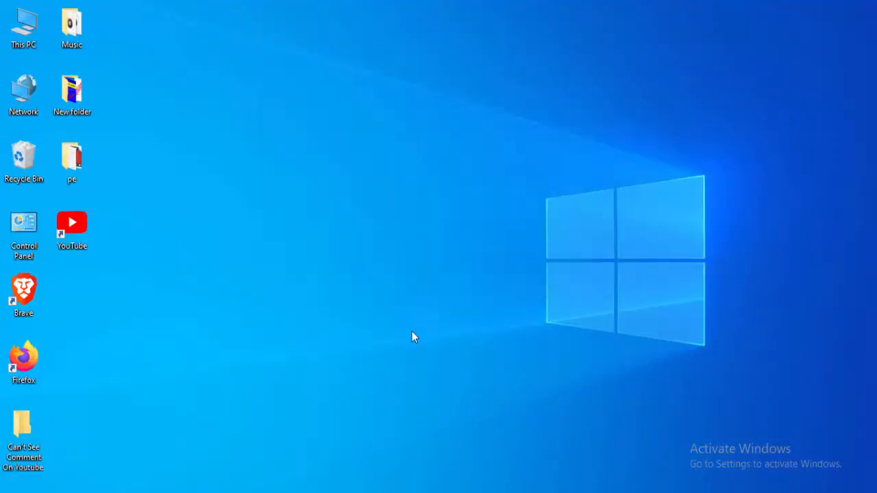